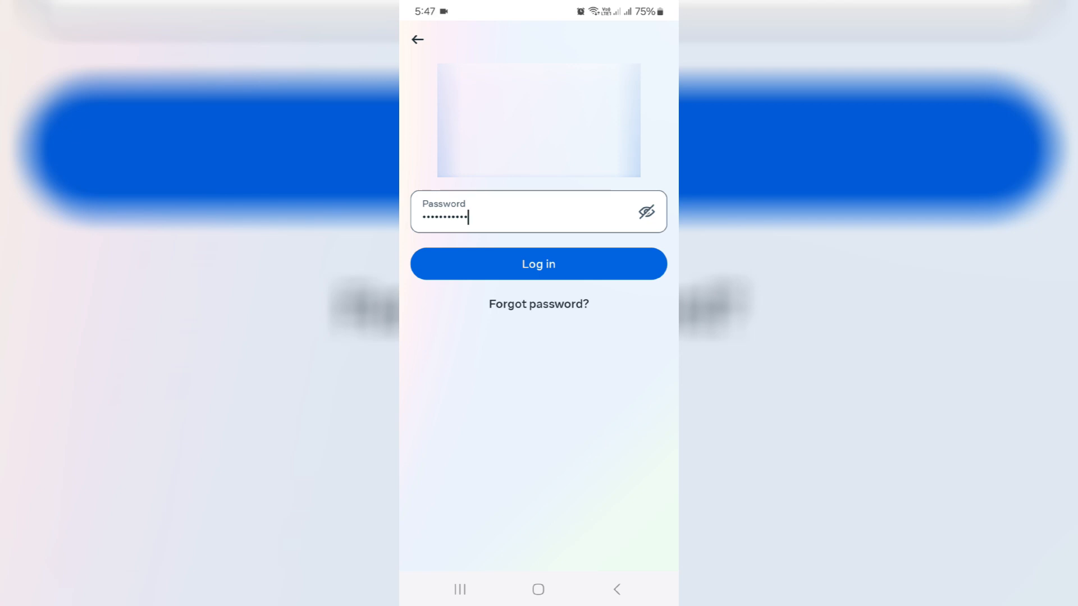
- Submit the account password so the phone login waits for approval from another device
click(538, 262)
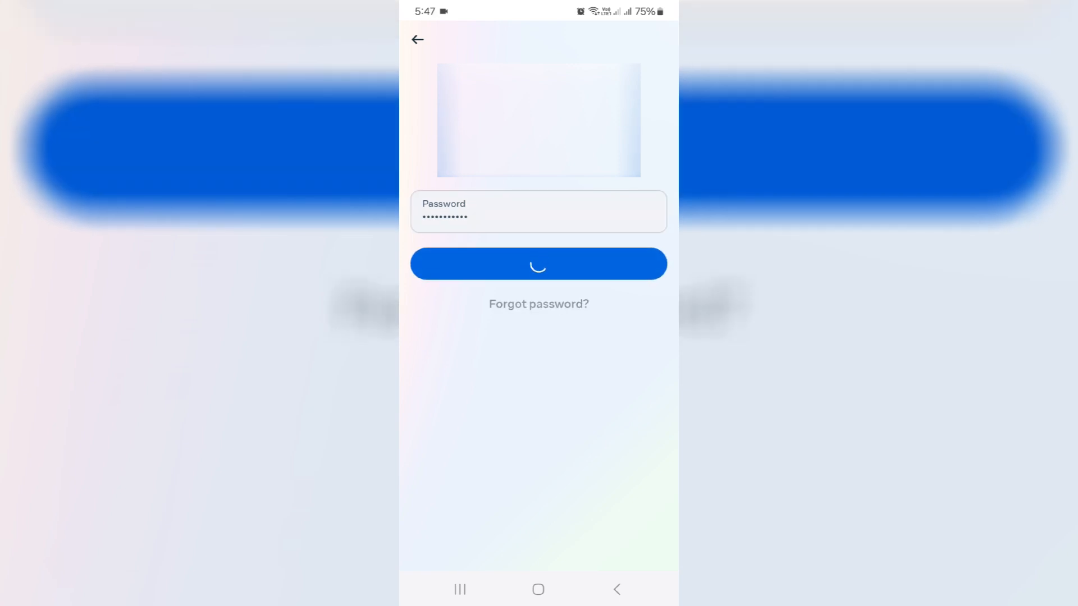
click(537, 263)
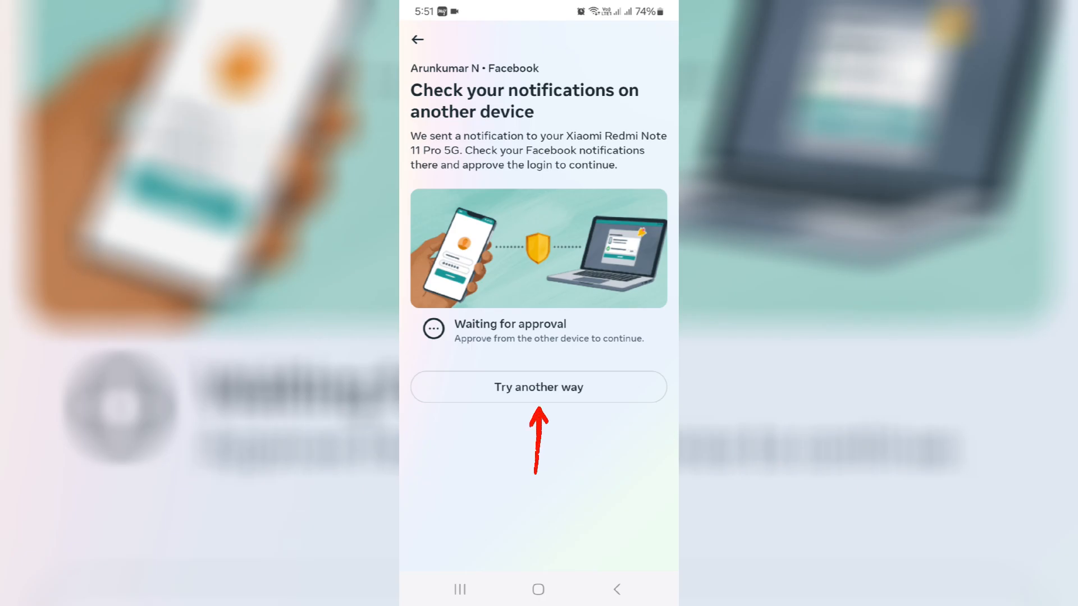
- Choose Text message as the alternative confirmation method and request the SMS code
click(538, 386)
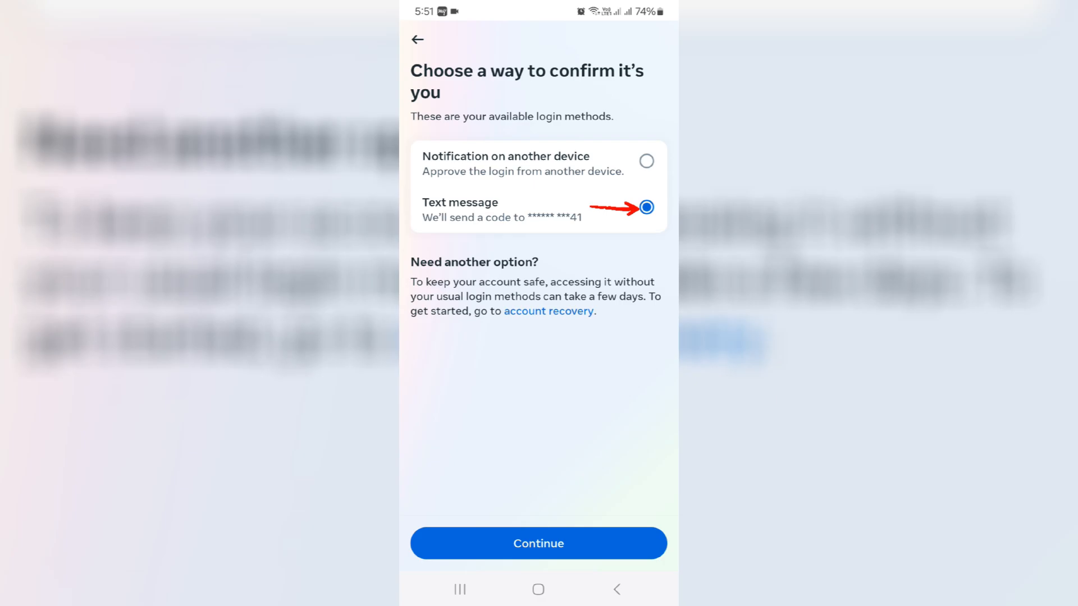
click(537, 543)
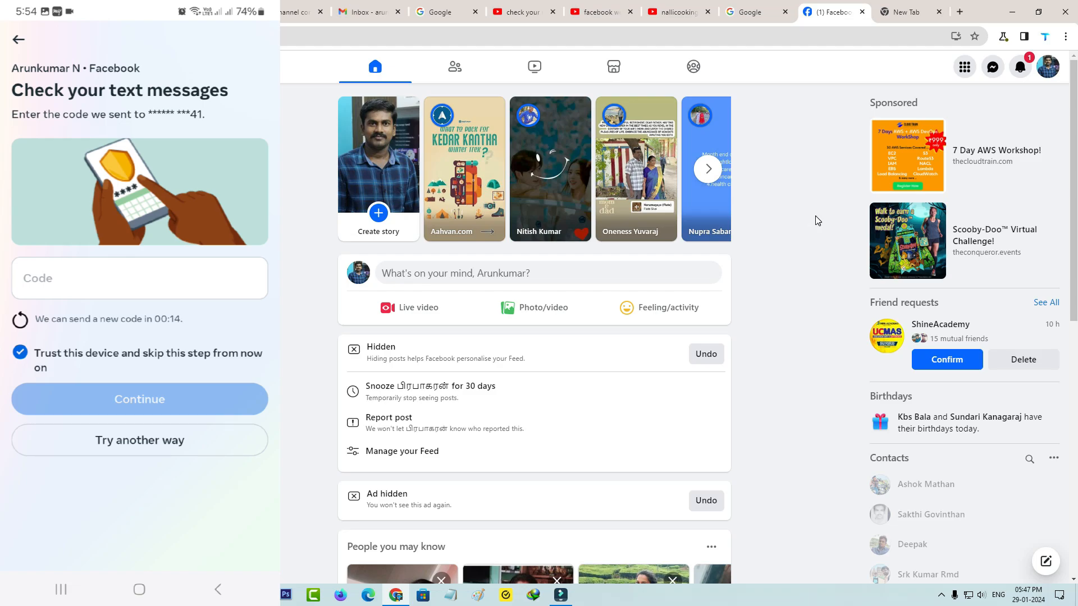
- View the desktop 'Someone's trying to log in' notification from the bell menu
click(1021, 66)
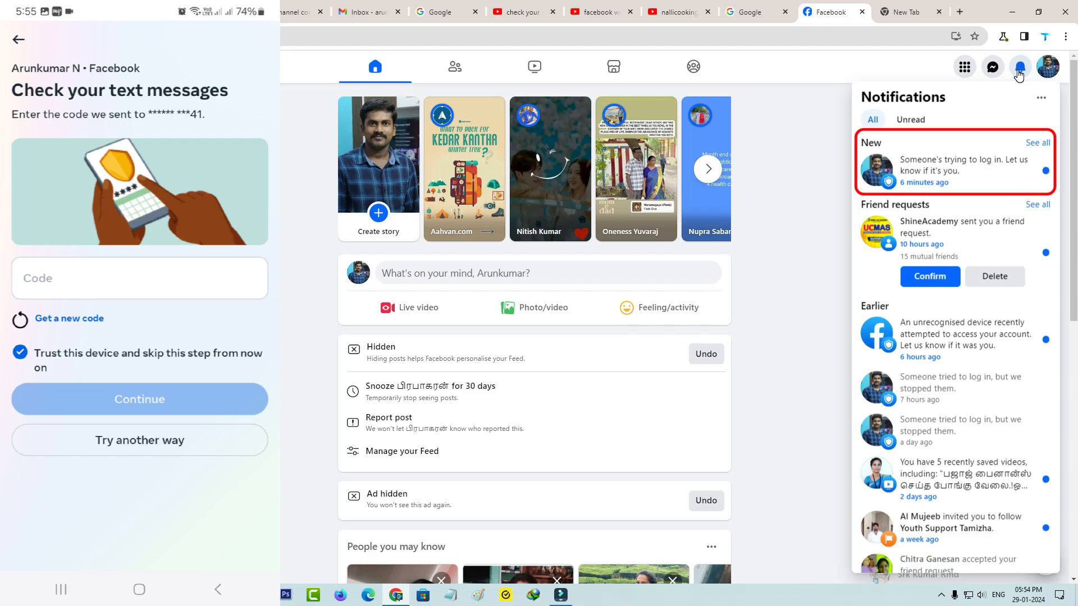
mouse_move(990, 176)
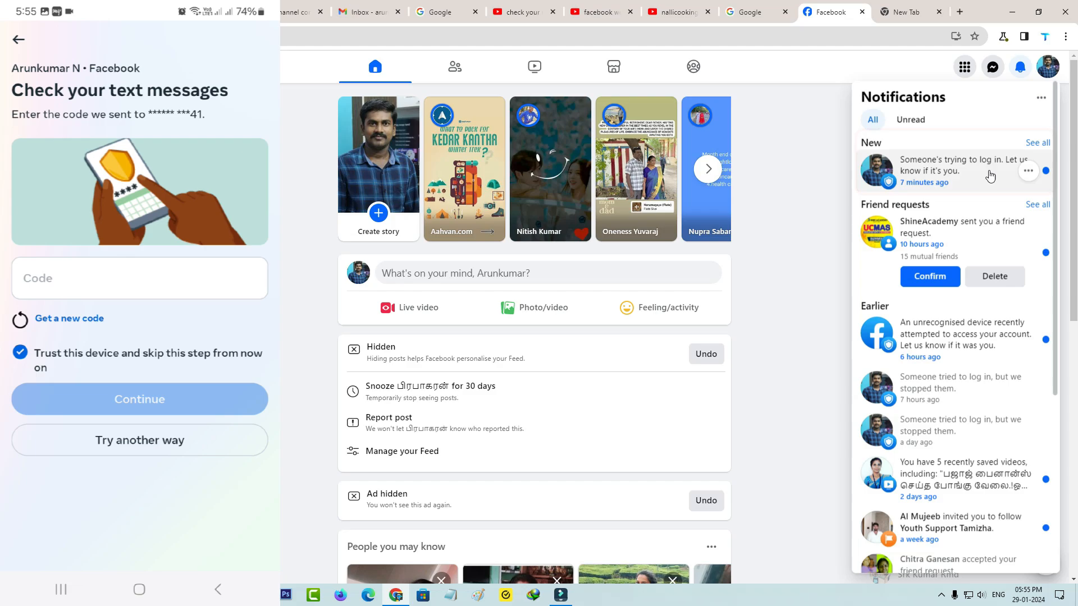
click(955, 165)
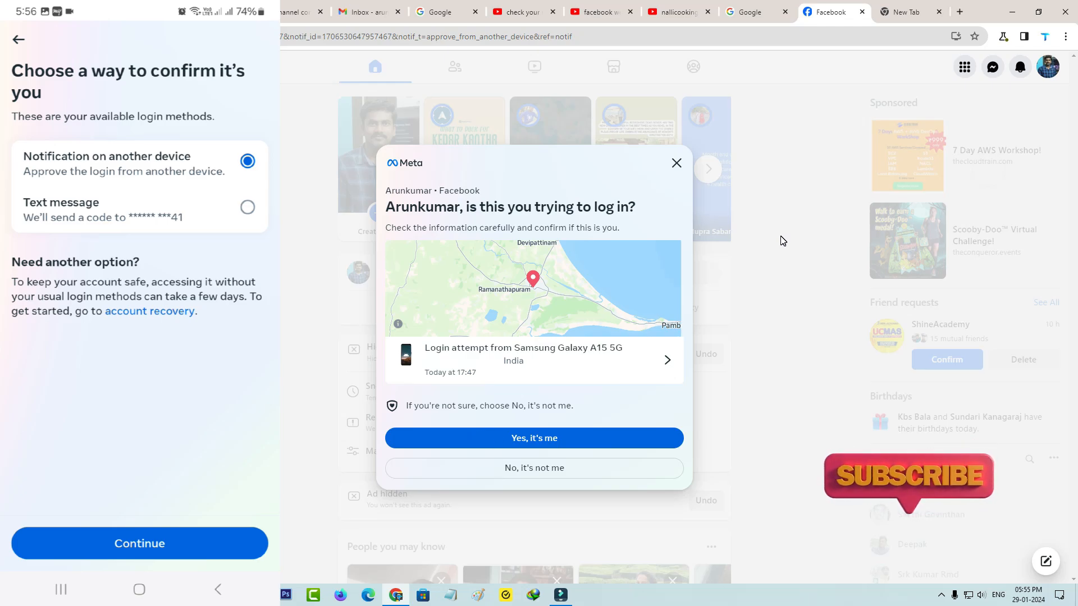
mouse_move(591, 449)
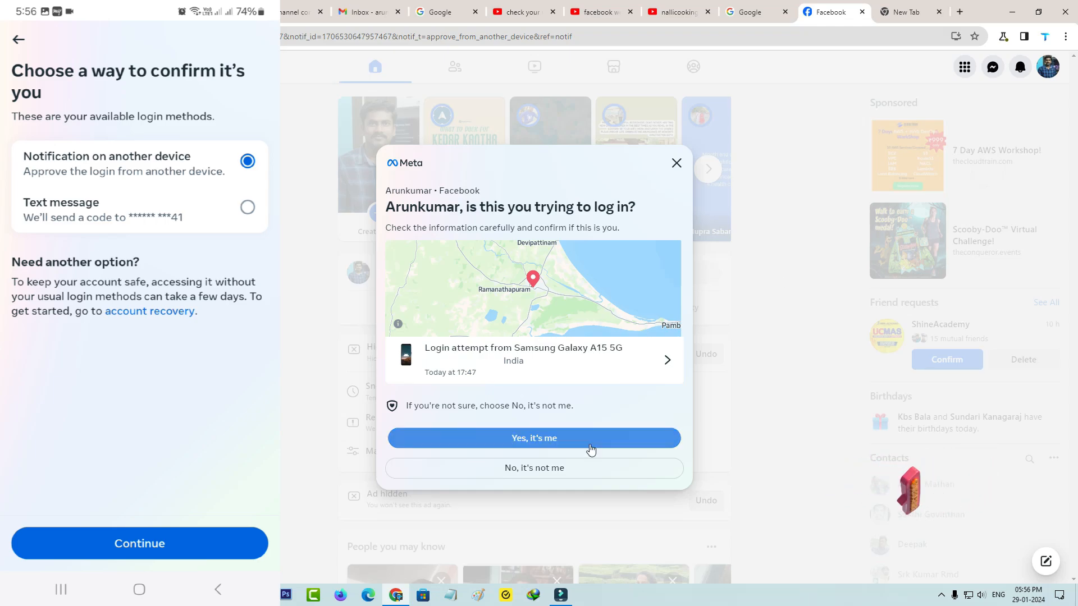
- Confirm 'Yes, it's me' for the Samsung Galaxy A15 5G login and finish the approval
click(534, 438)
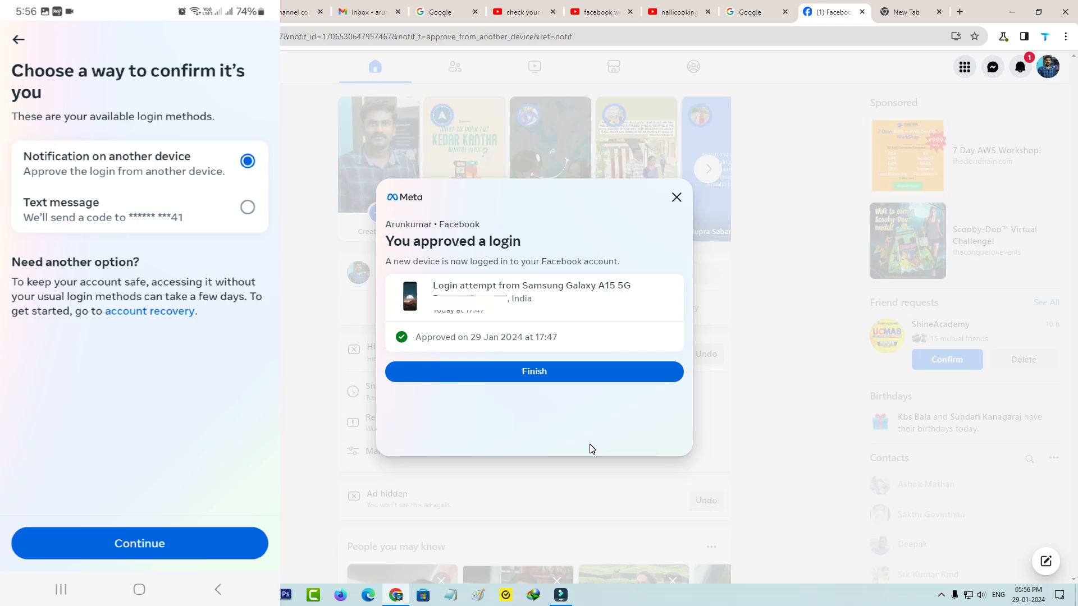
click(139, 544)
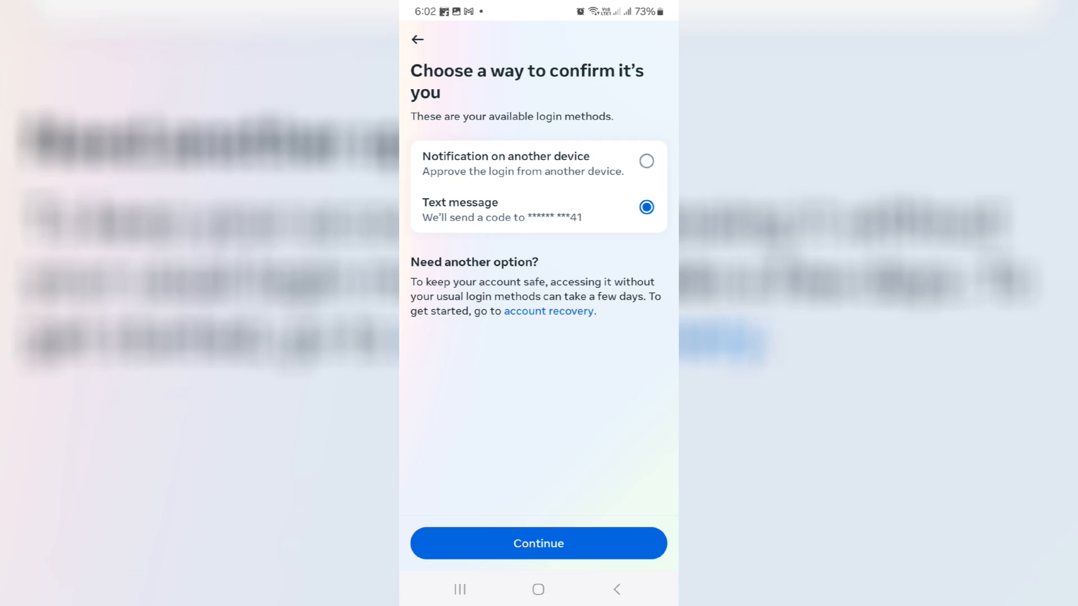
- Begin account recovery by the Submit a photo of your ID path, reaching the contact-email form
click(547, 311)
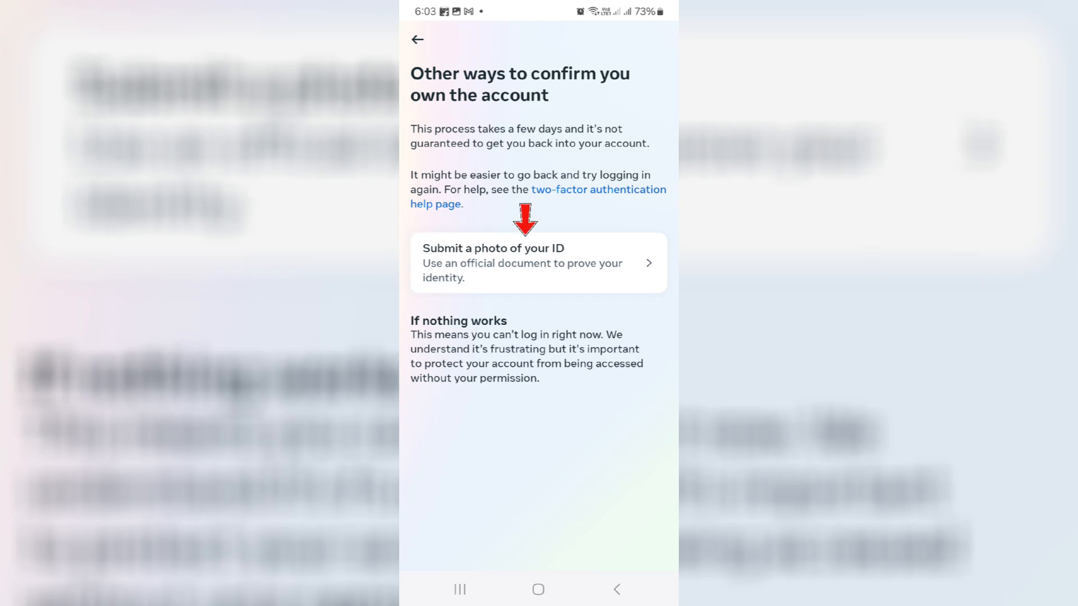
click(538, 263)
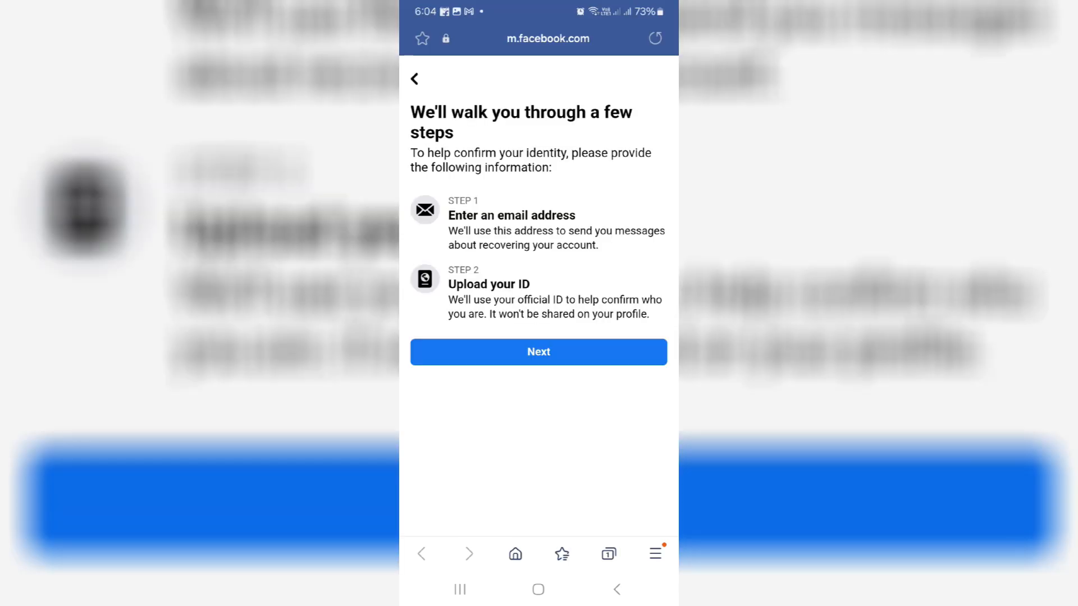
click(538, 351)
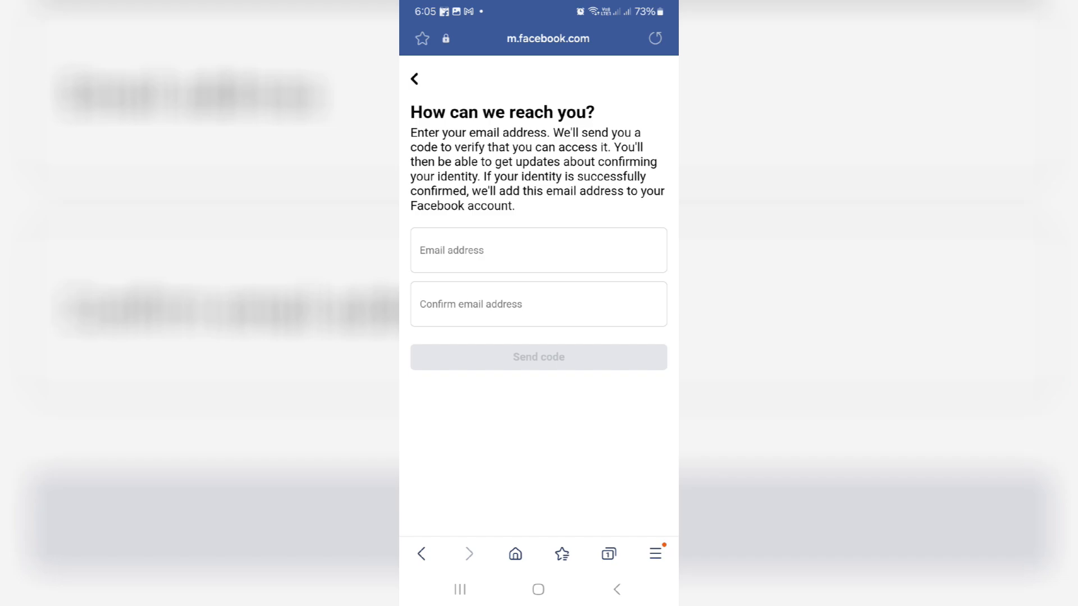
- Enter the gmail.com address in both fields and have a confirmation code sent to it
click(537, 304)
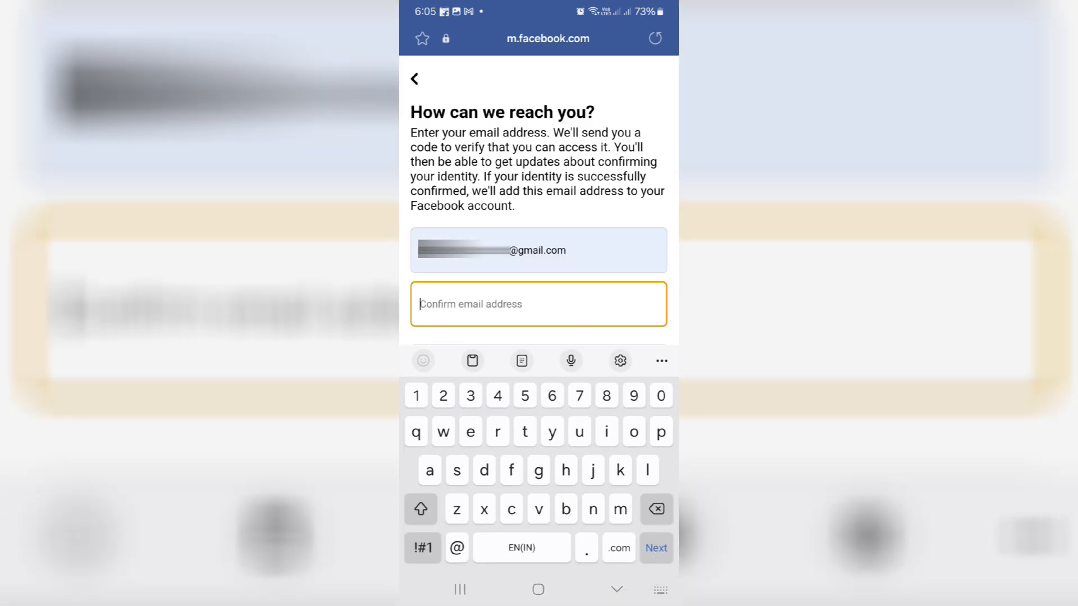
text(gmail.com)
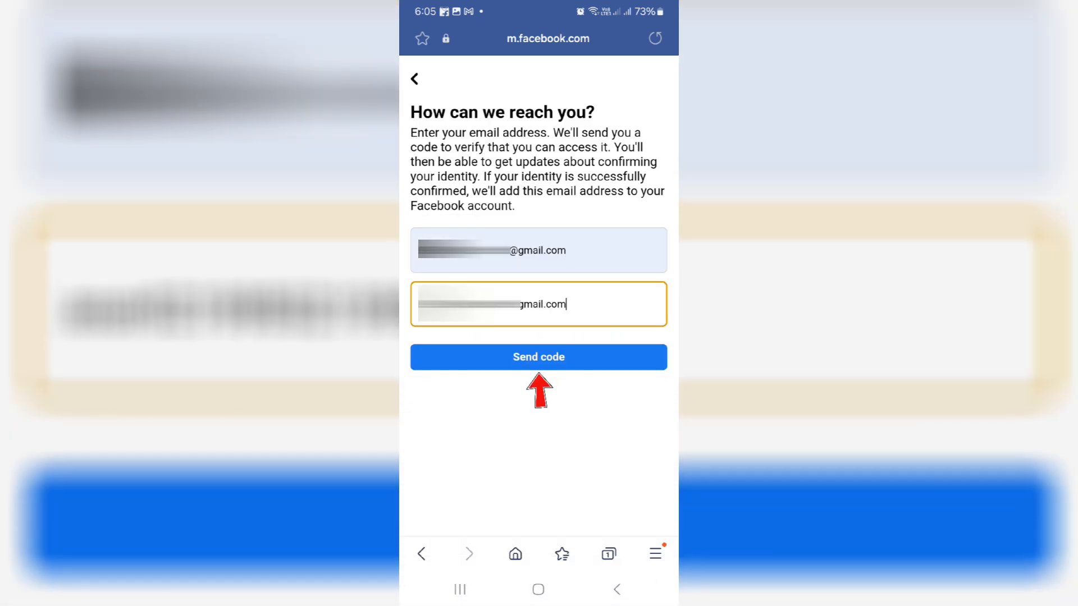
click(537, 357)
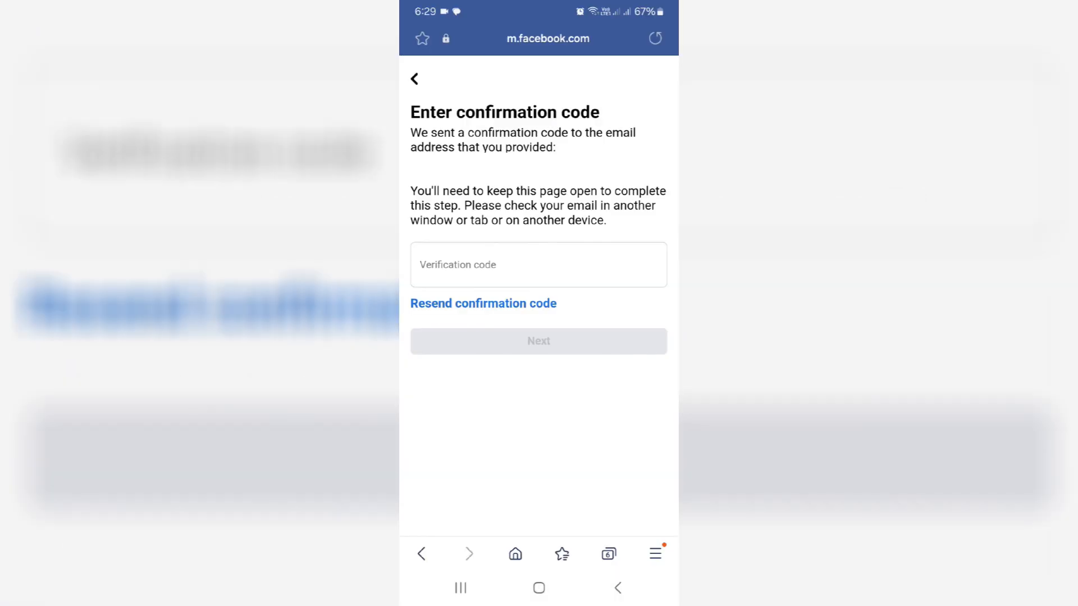
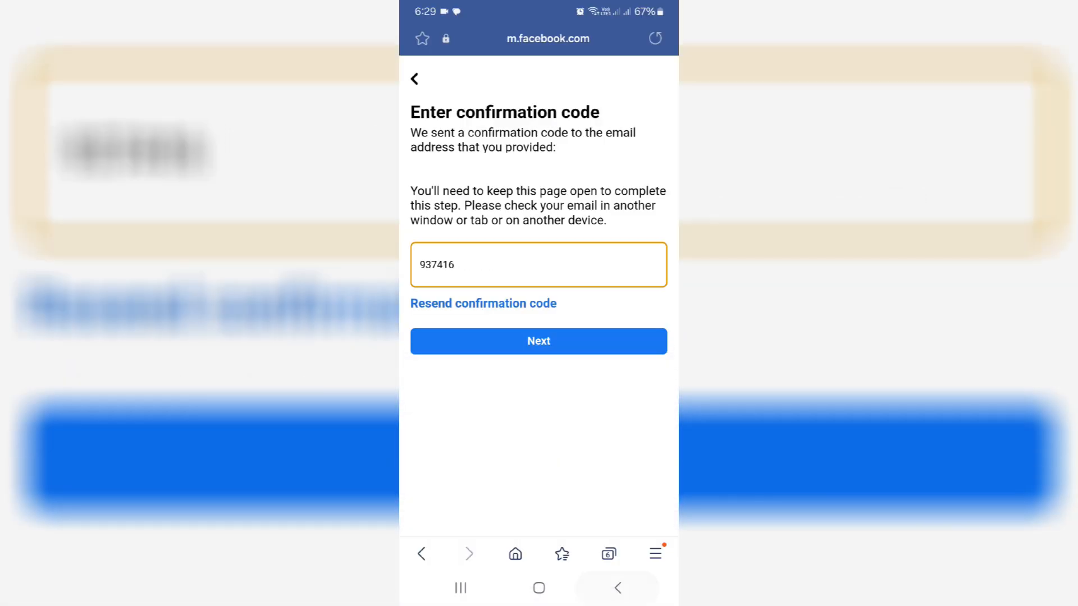
click(538, 341)
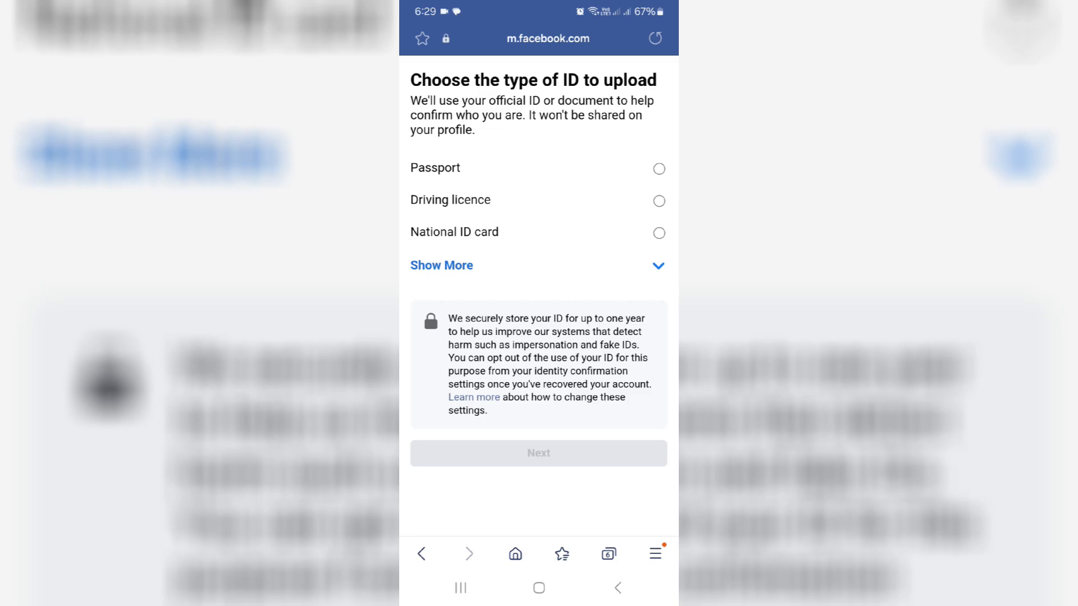
- Select an ID type, upload the ID photo from Browse photos and submit it for review
click(442, 264)
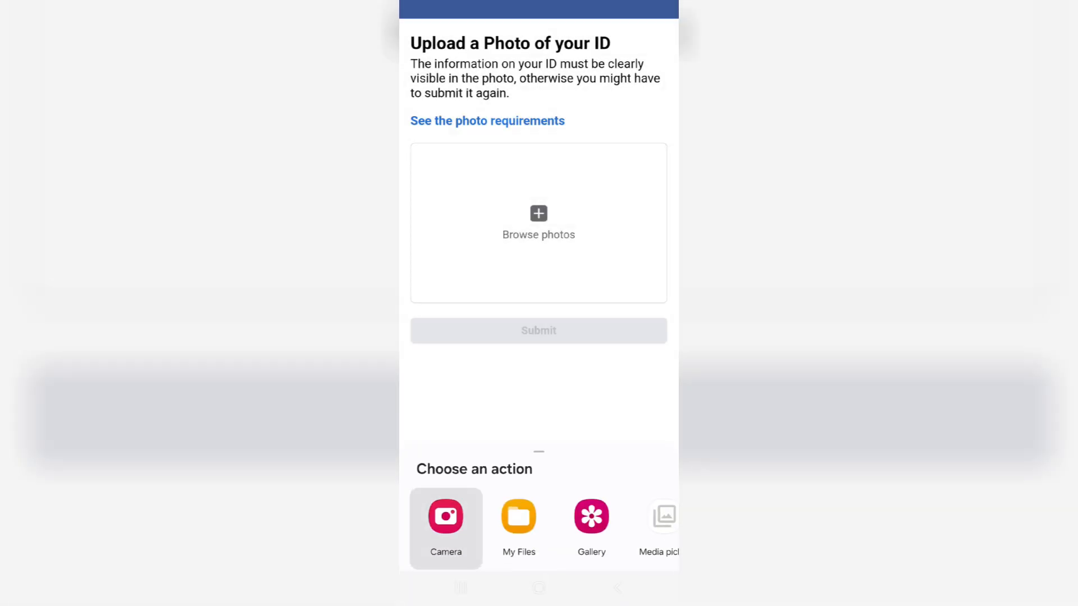
click(445, 515)
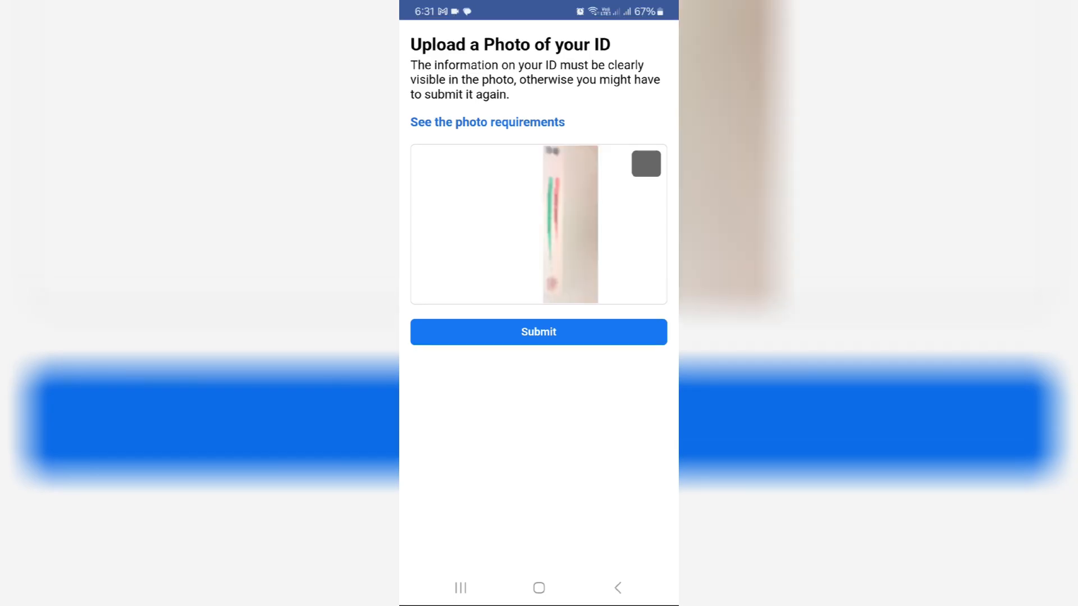
click(538, 332)
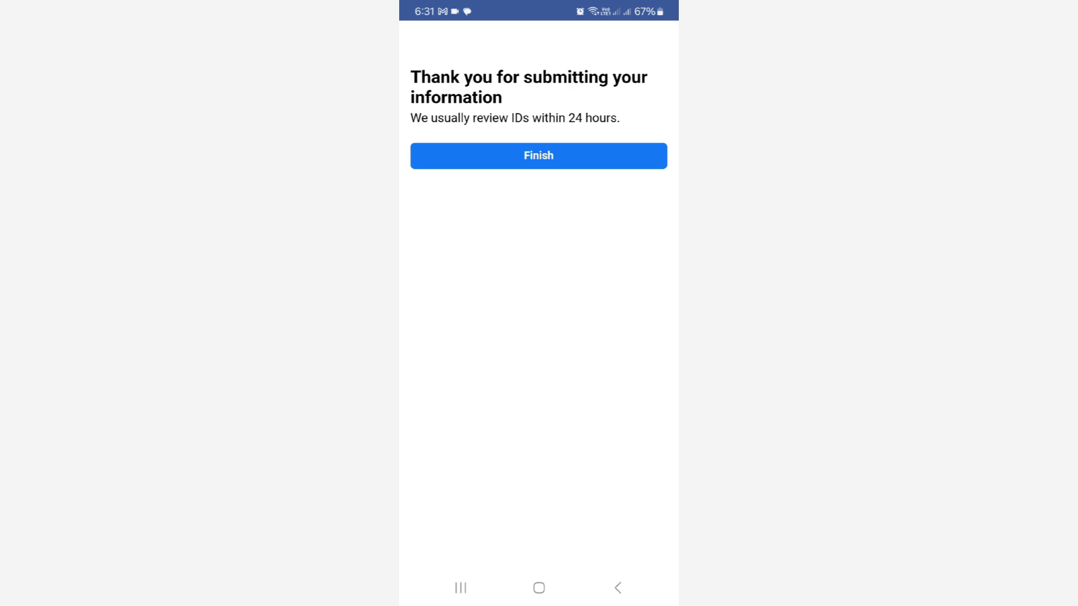